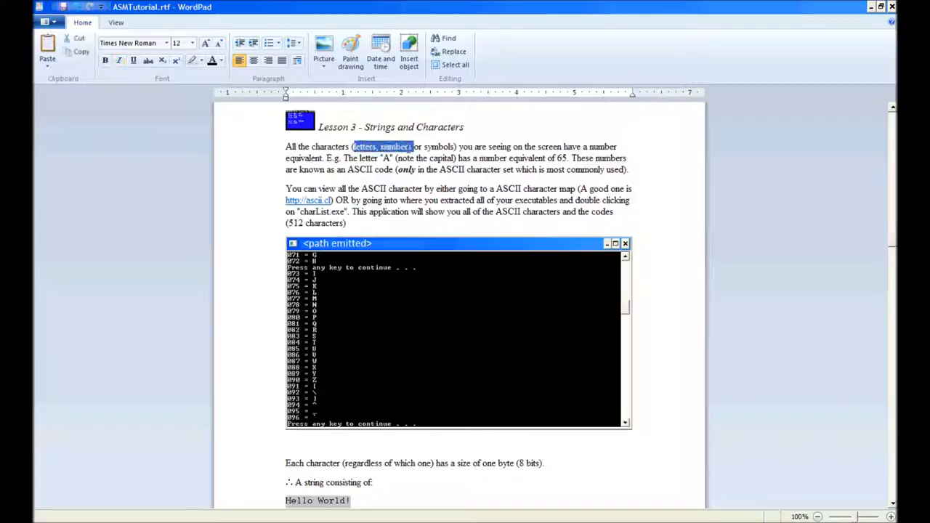
Step: Clear the lesson text highlight, then run charList.exe from F:\VBProjects\Assembly
click(456, 146)
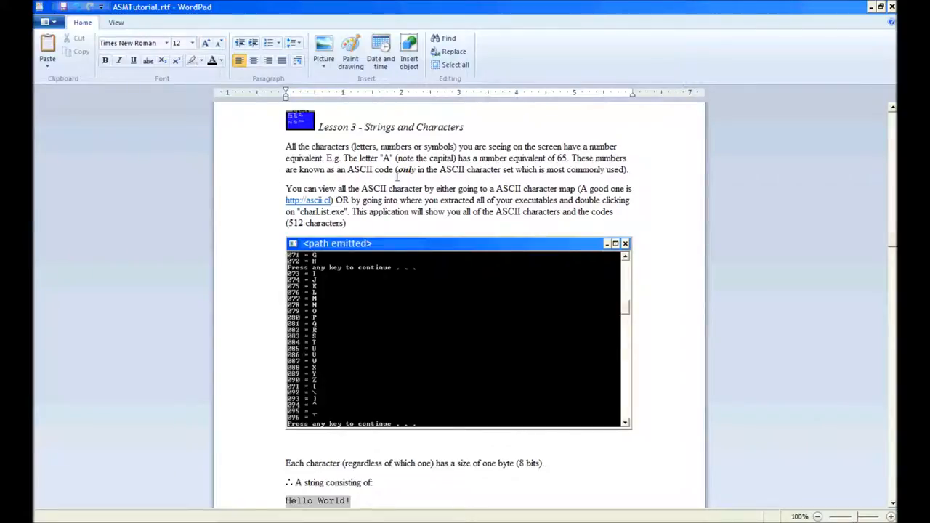
double_click(406, 170)
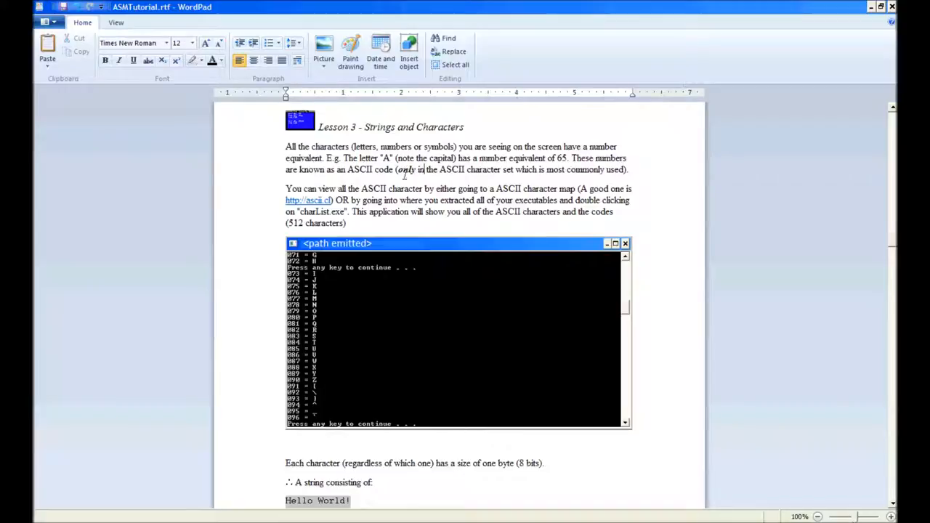
mouse_move(570, 185)
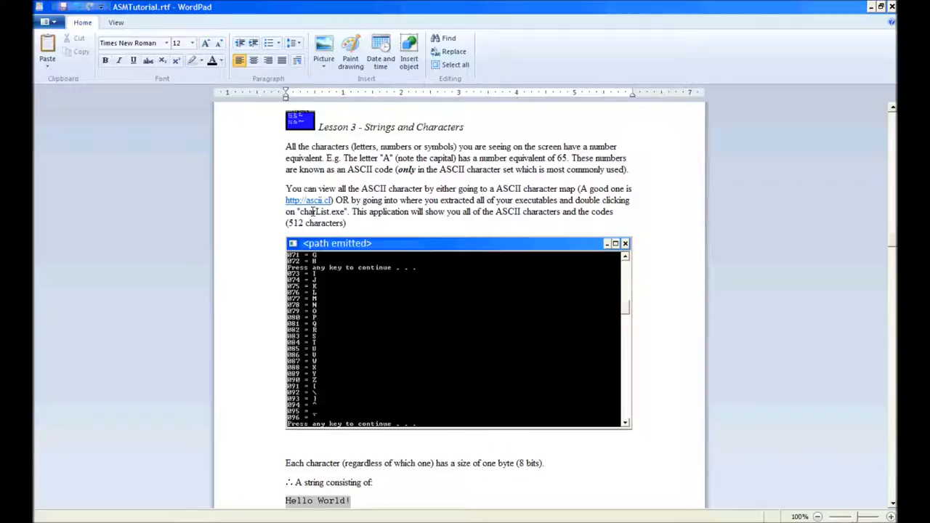
mouse_move(302, 202)
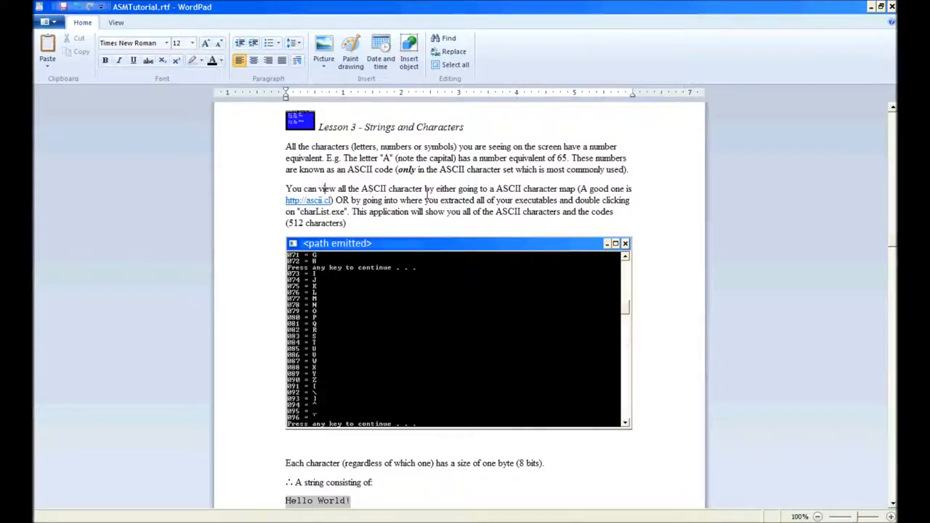
mouse_move(562, 201)
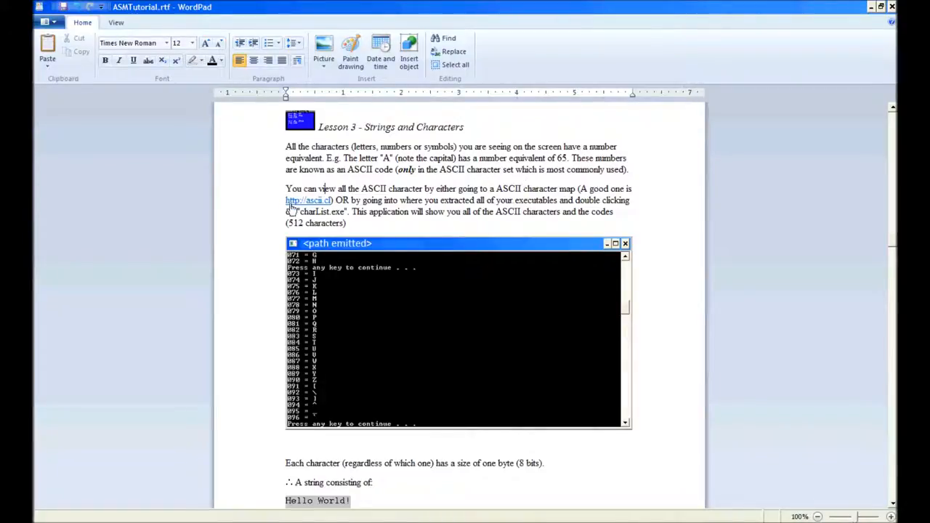
mouse_move(342, 201)
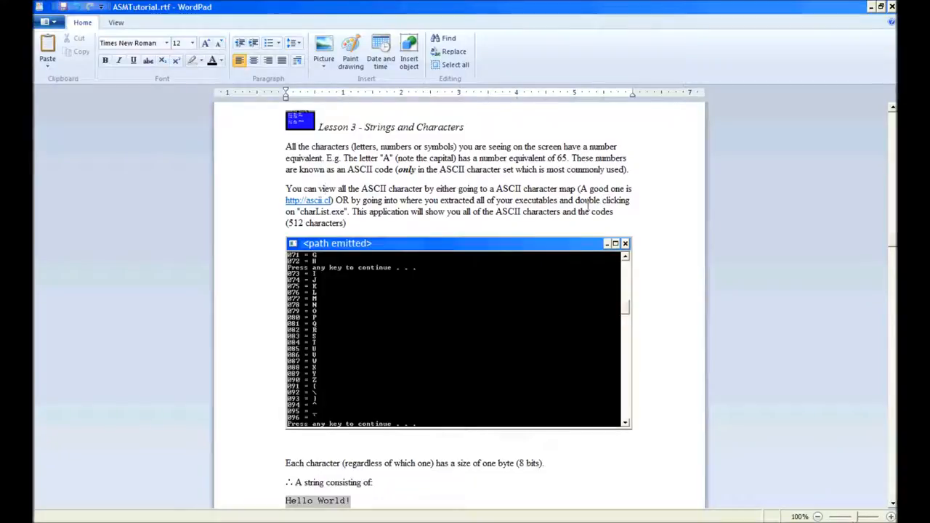
mouse_move(545, 277)
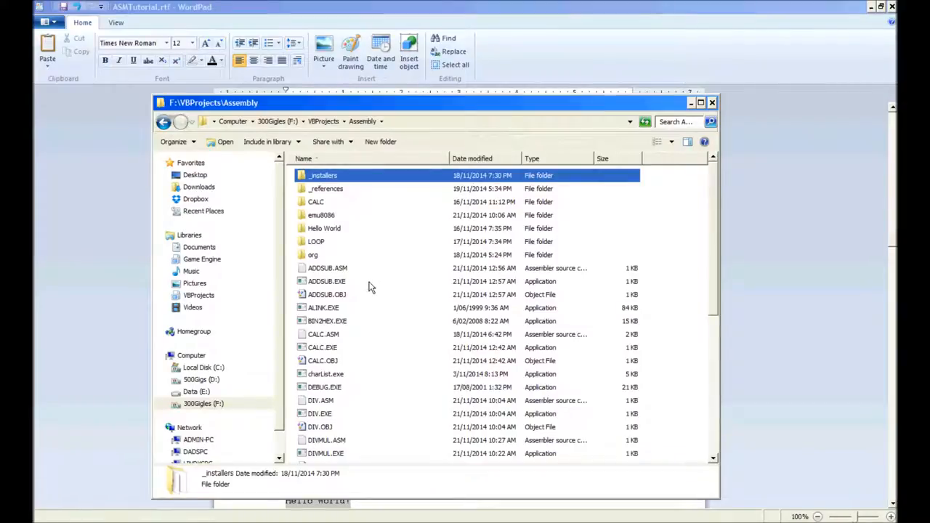
click(326, 373)
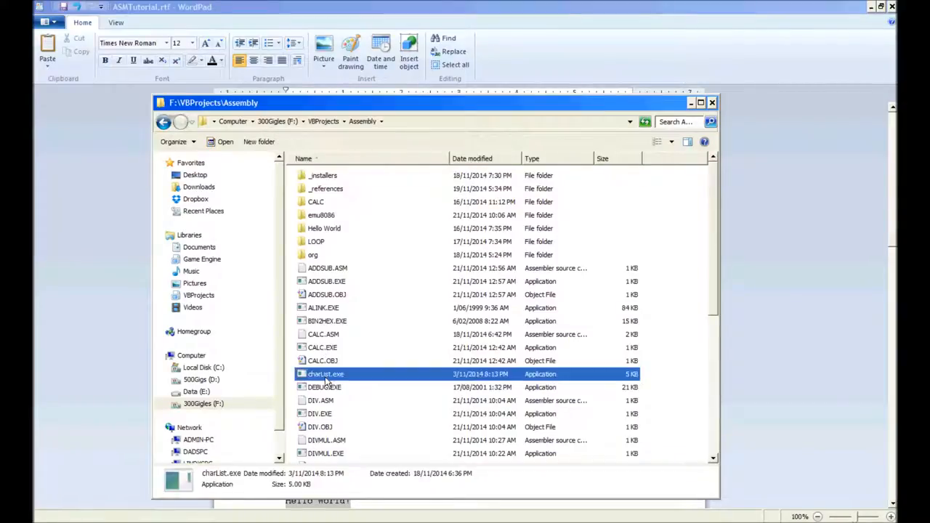
double_click(325, 374)
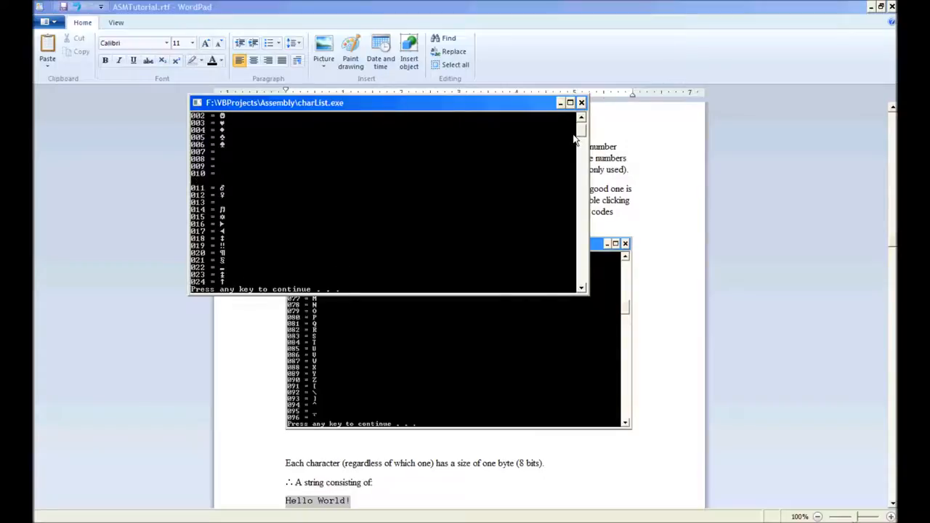
mouse_move(311, 187)
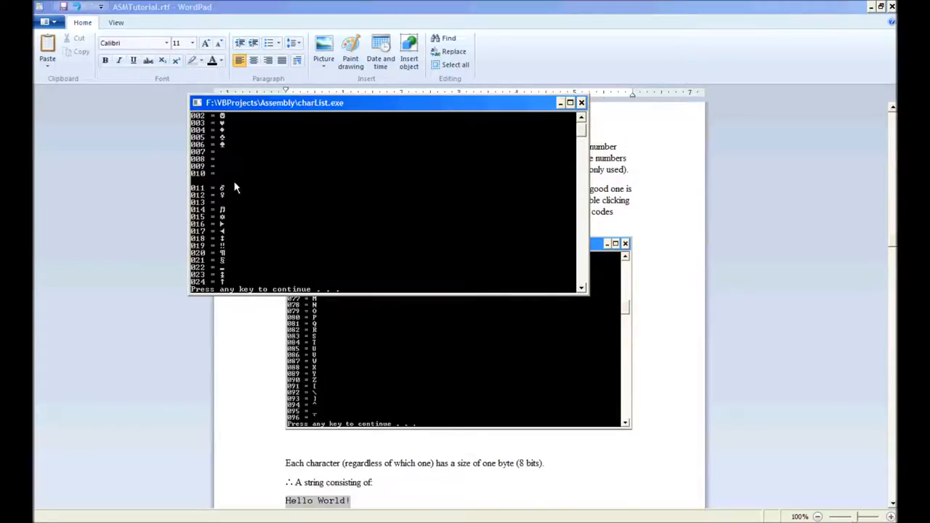
mouse_move(407, 218)
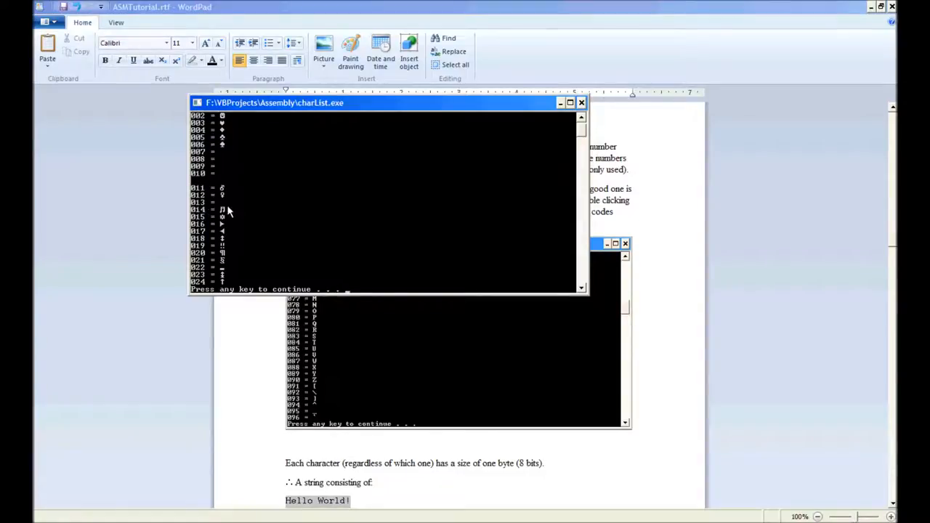
mouse_move(398, 213)
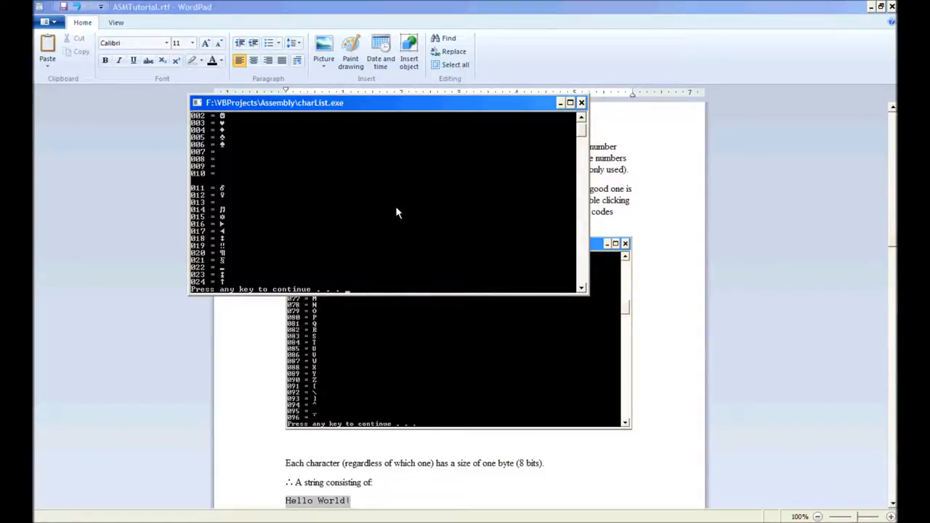
Step: Page the charList.exe character codes past code 280, then end the program
key(enter)
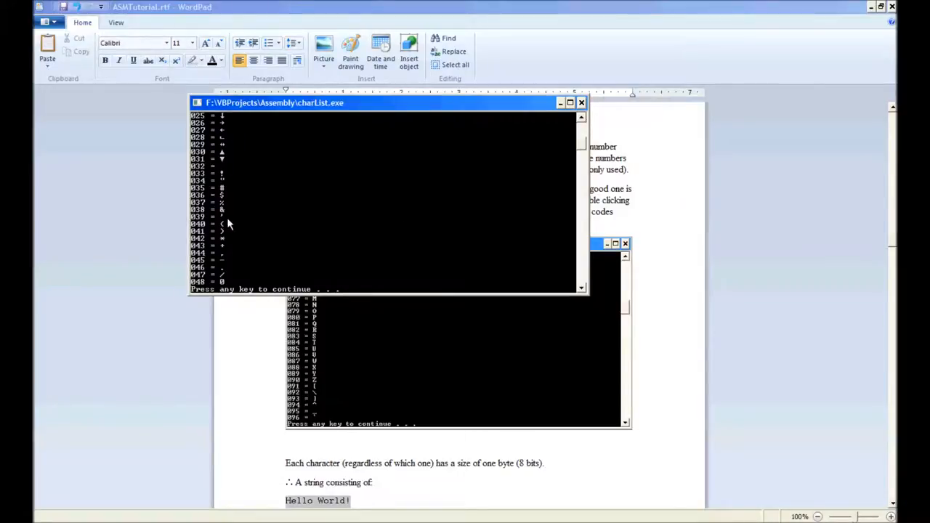
mouse_move(429, 200)
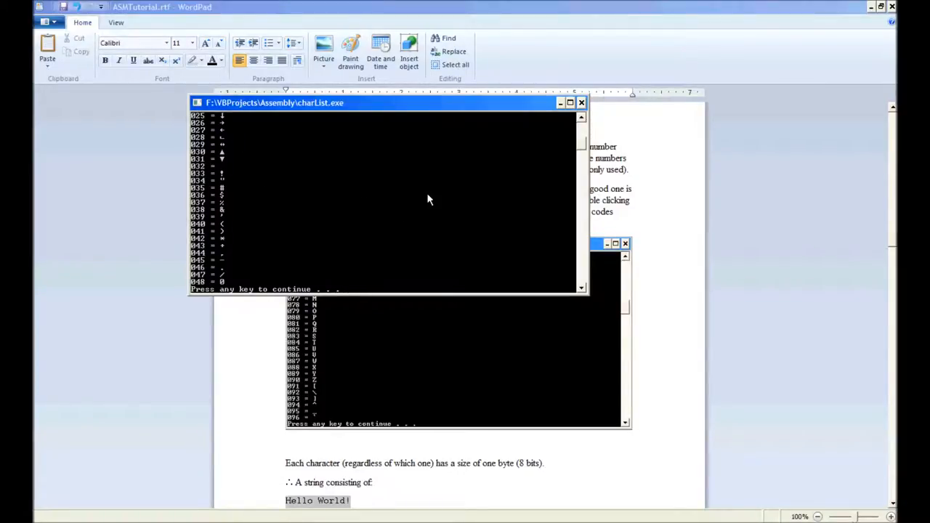
mouse_move(511, 266)
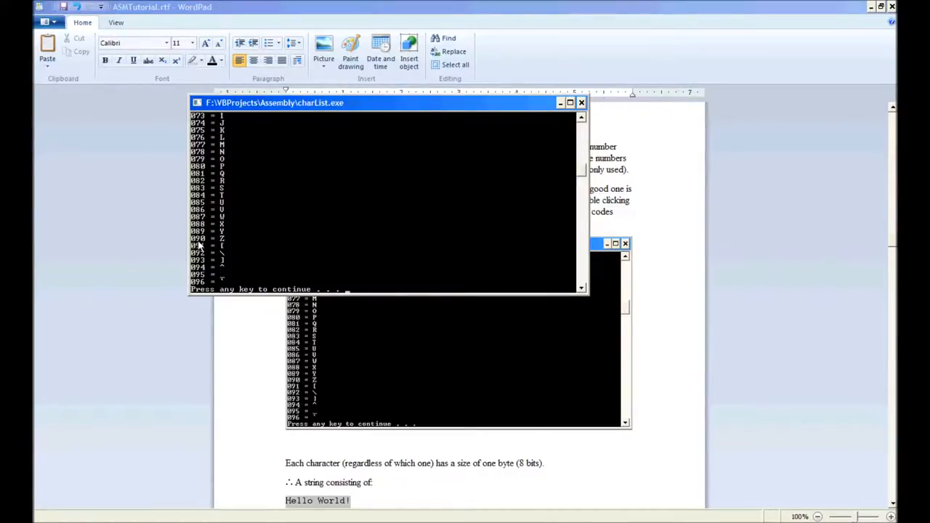
mouse_move(435, 275)
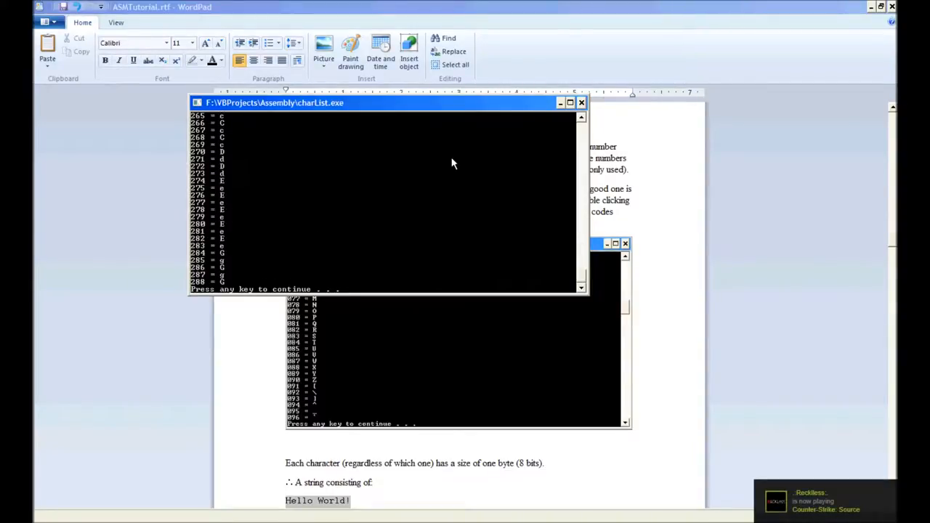
key(enter)
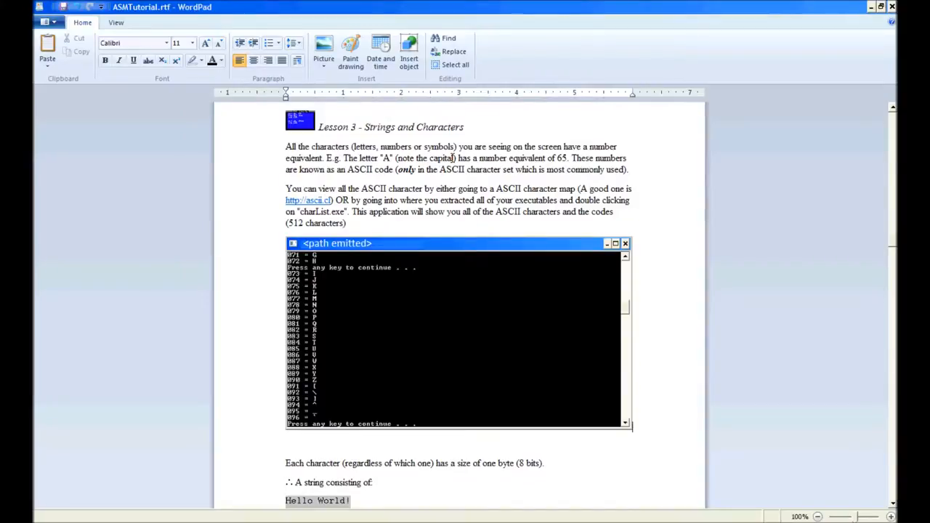
Step: Read past the 12-byte 'Hello World!' string example to the Lesson 4 – Memory heading
scroll(down, 3)
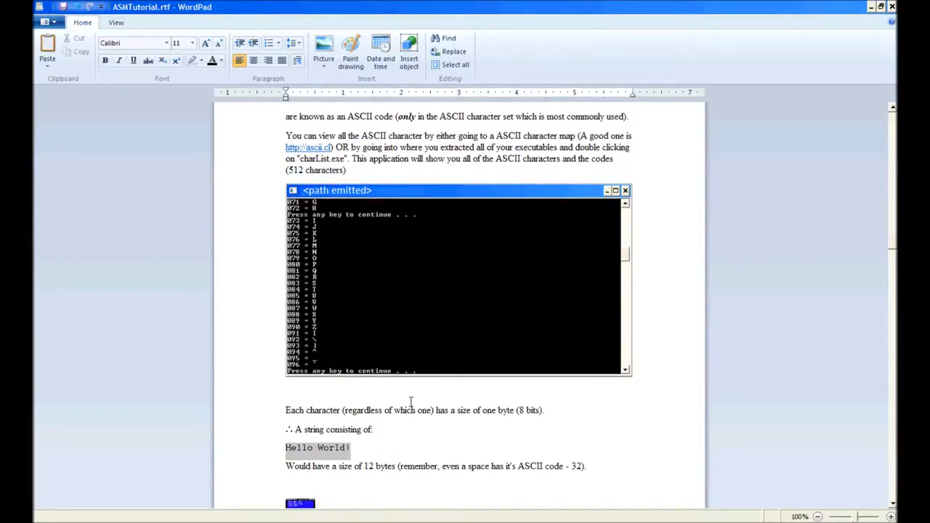
drag(286, 410, 432, 410)
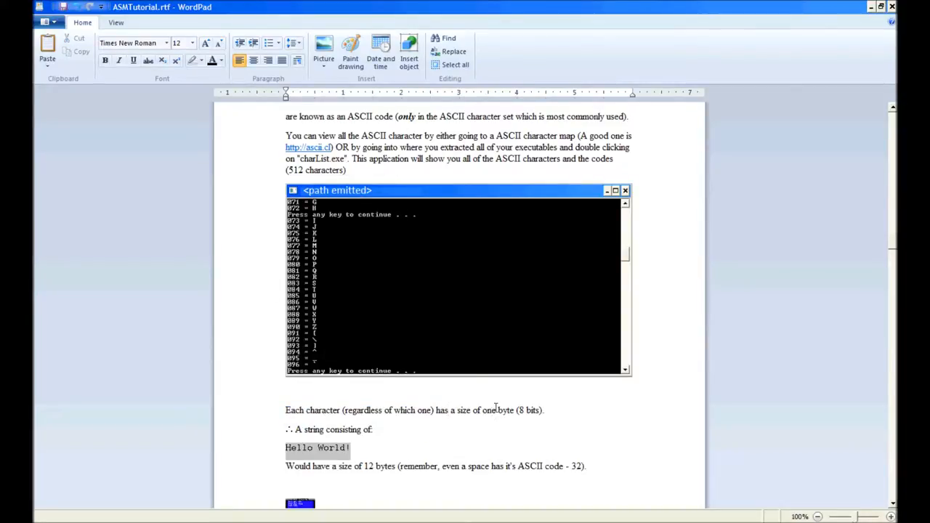
mouse_move(534, 410)
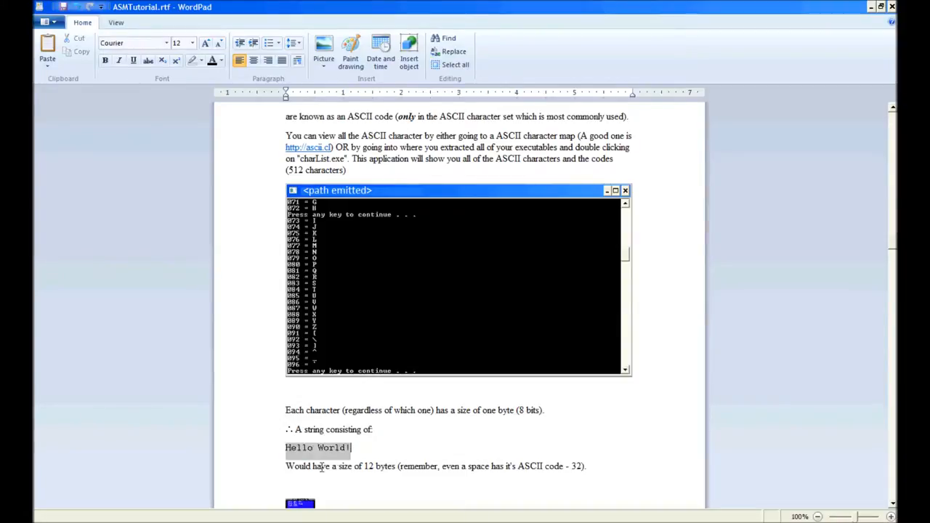
mouse_move(409, 455)
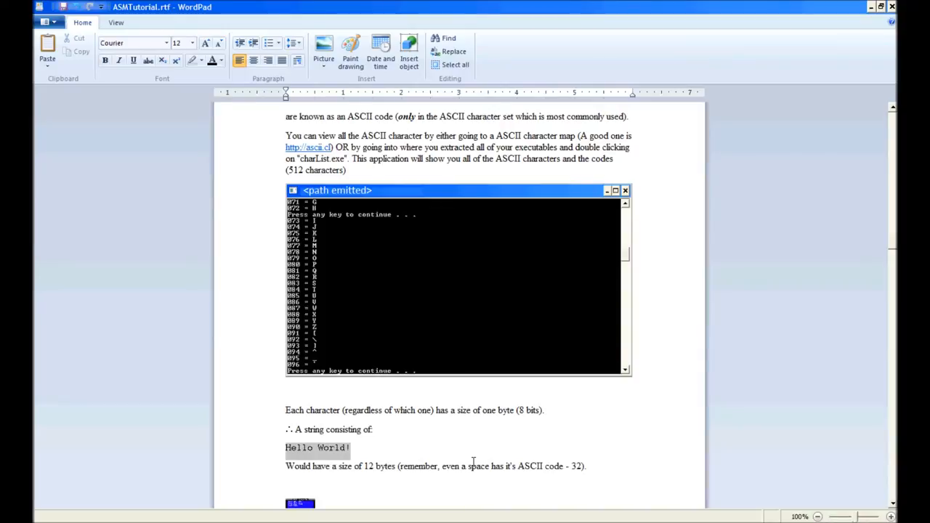
scroll(down, 3)
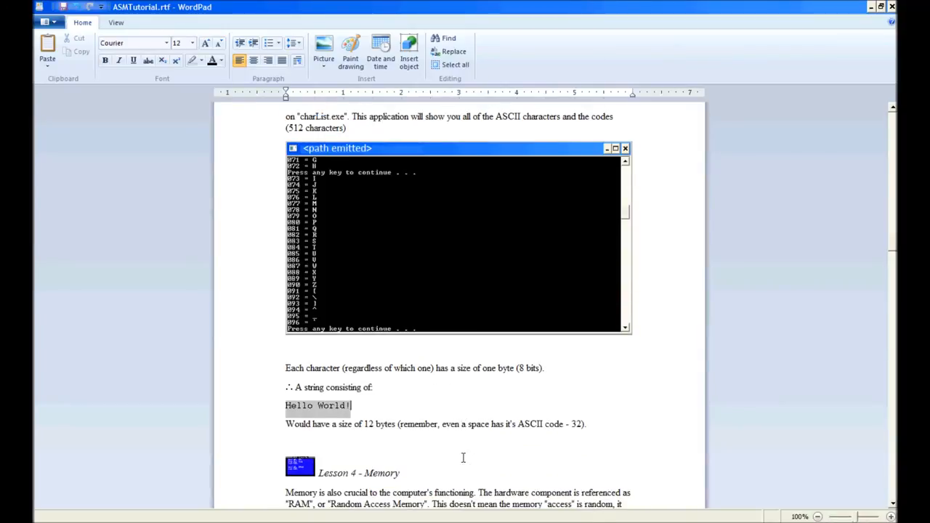